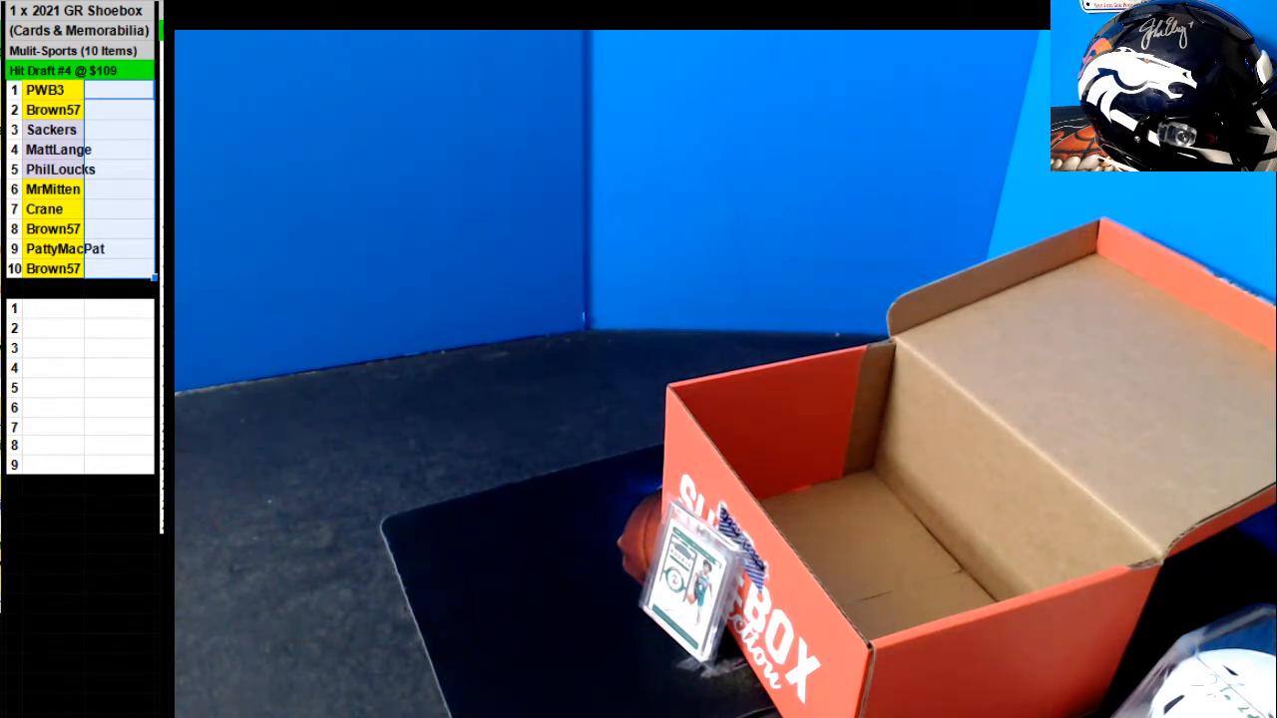
Enter the Davante Smith Lunar card as the first hit in the list.
type("D")
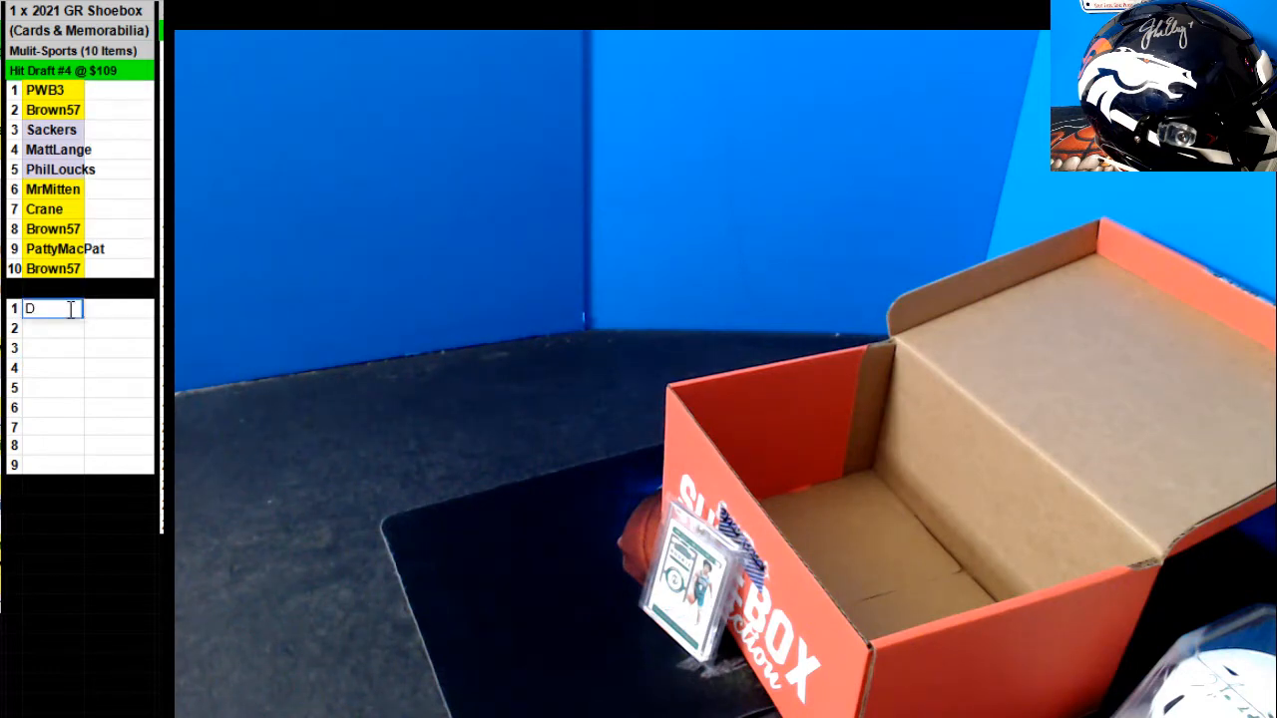
type("e")
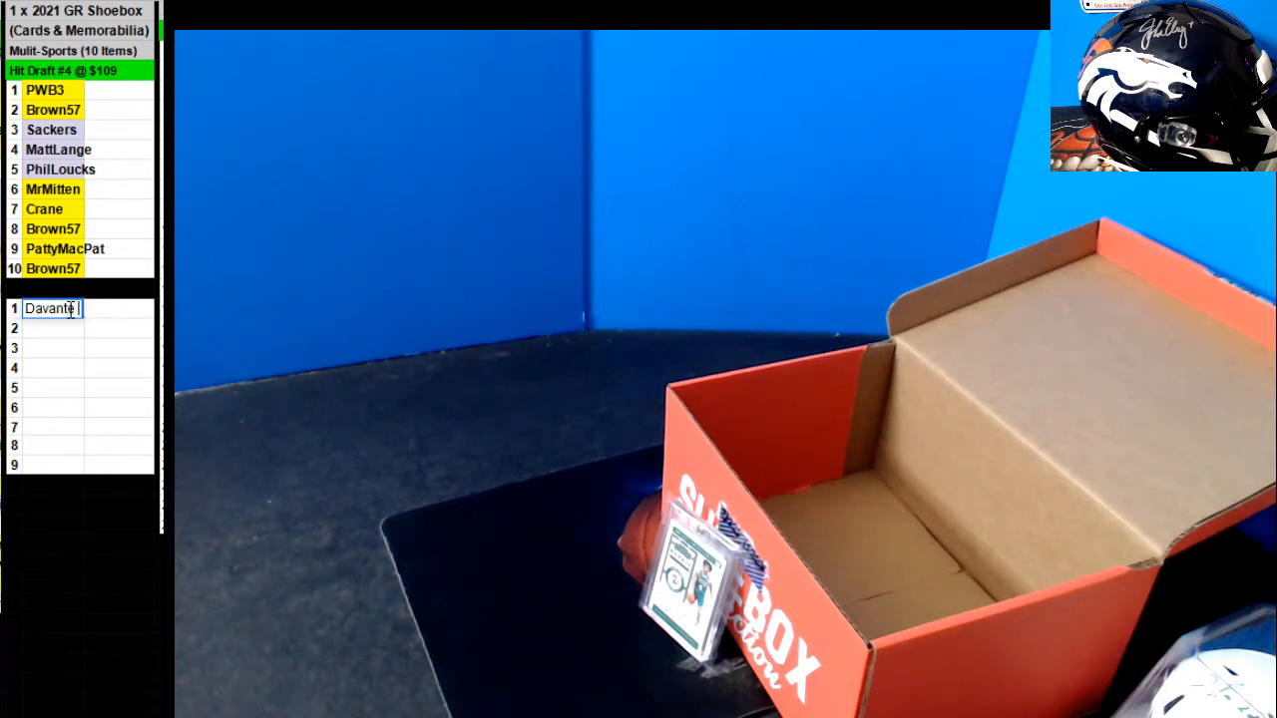
type("Smith")
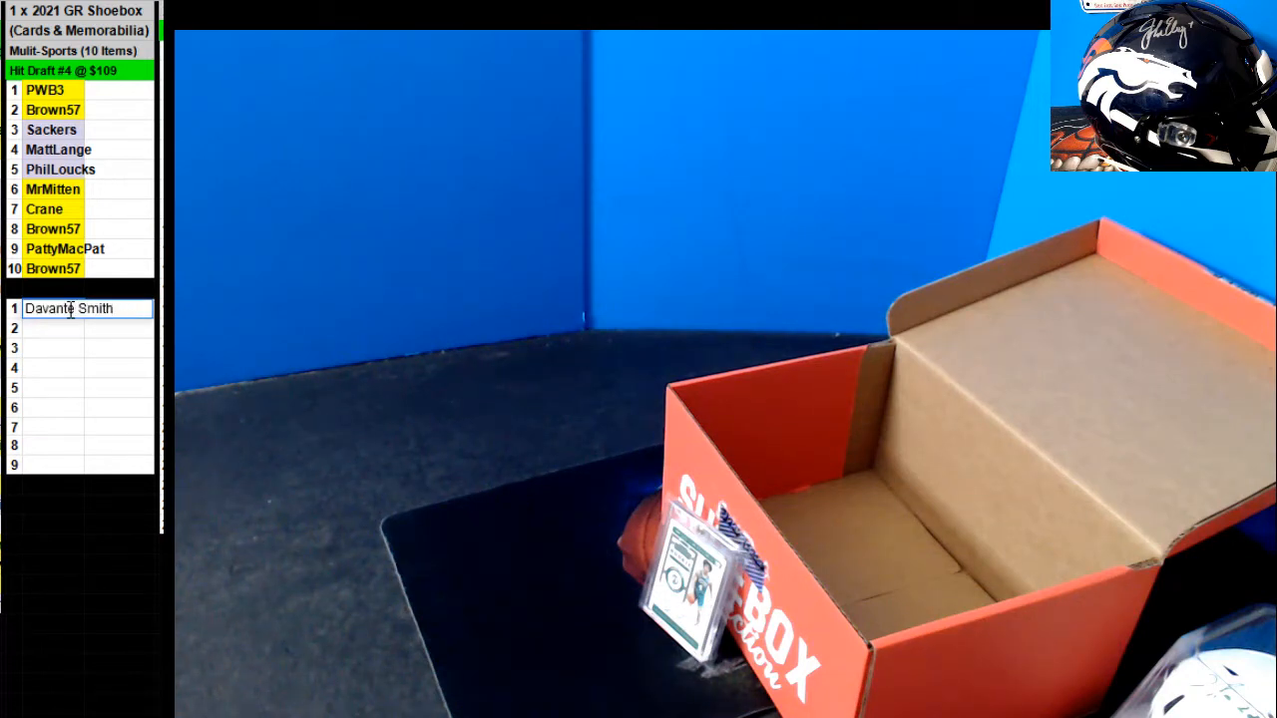
type("Lunar M")
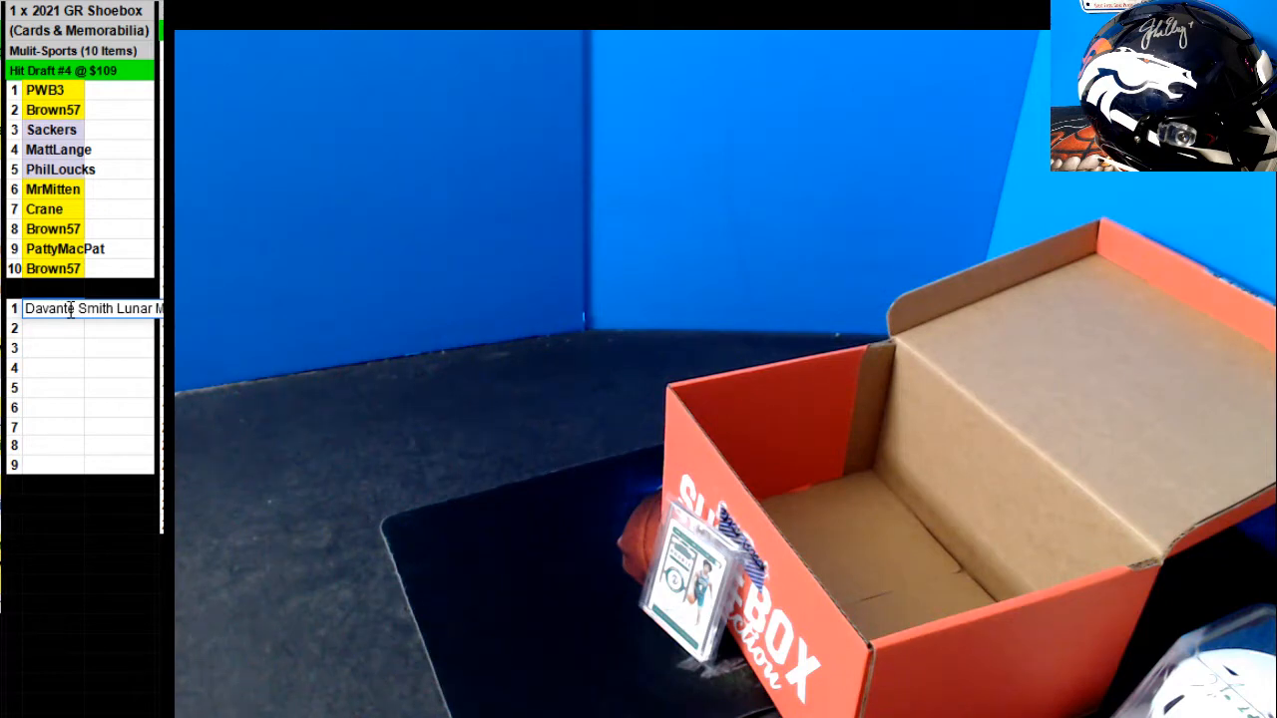
Enter Lou Piniella Baseball as the second hit and move to row 3.
type("Lou")
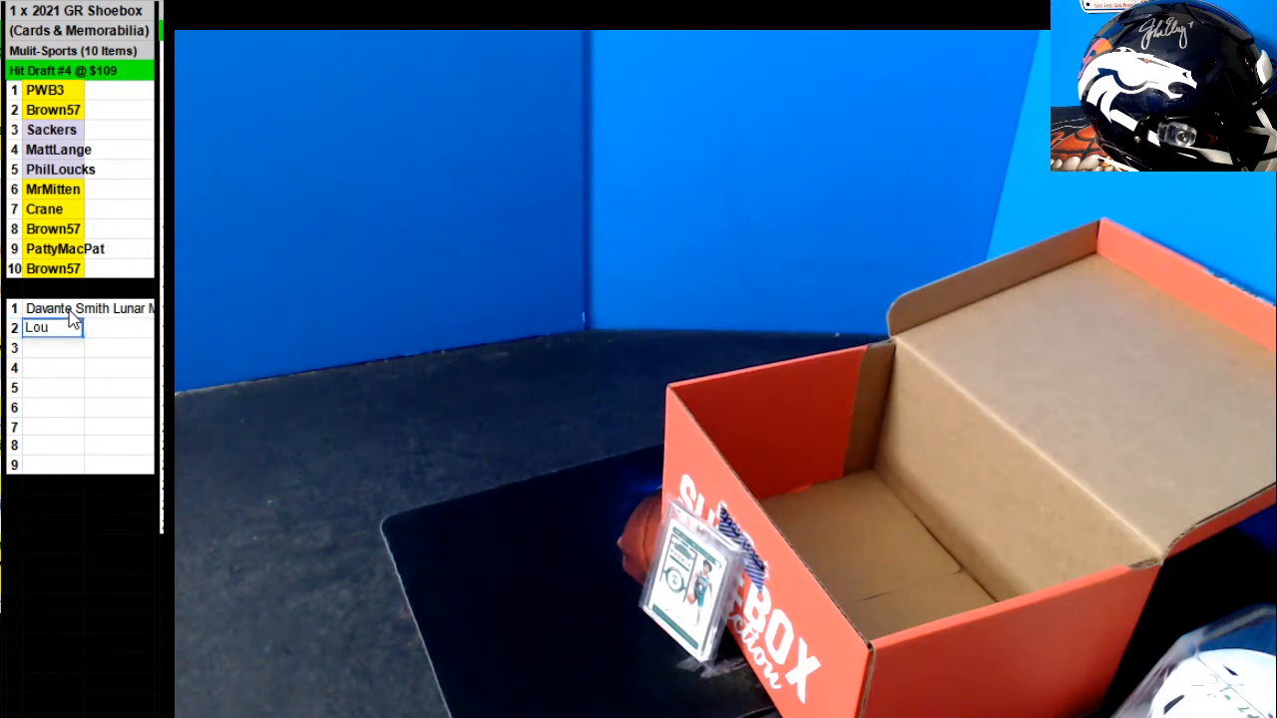
type("Pin")
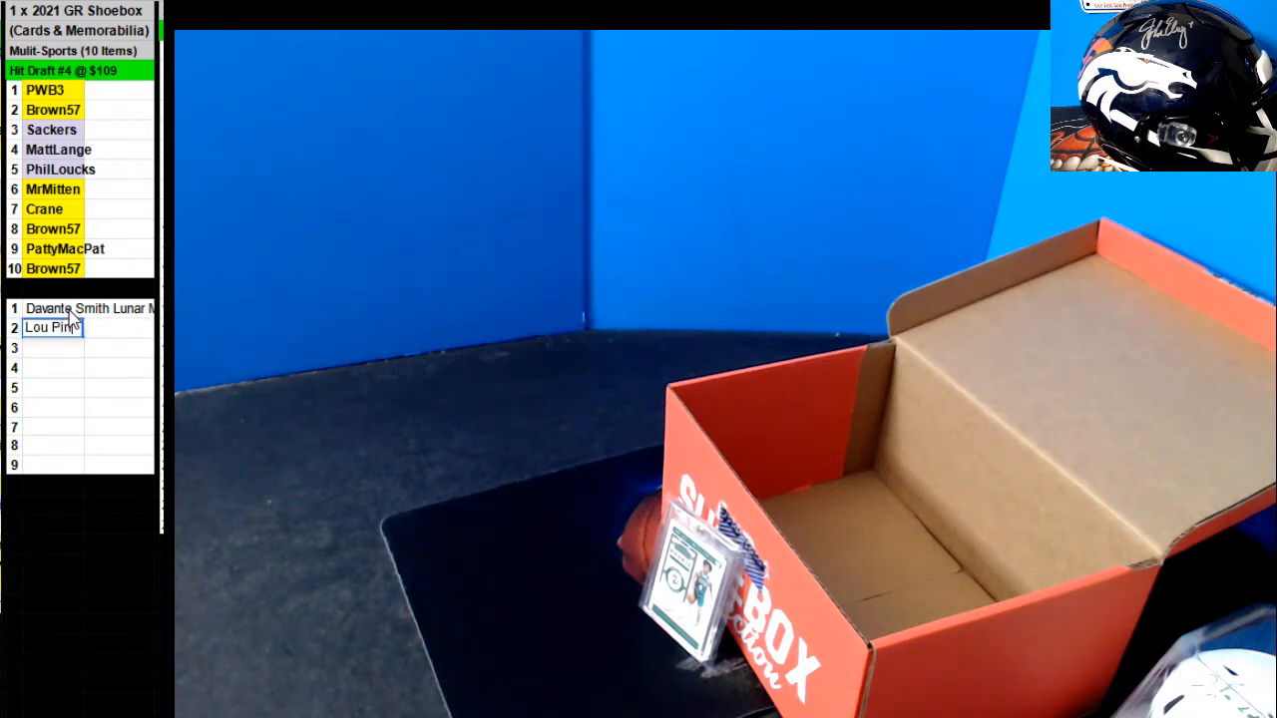
type("iella")
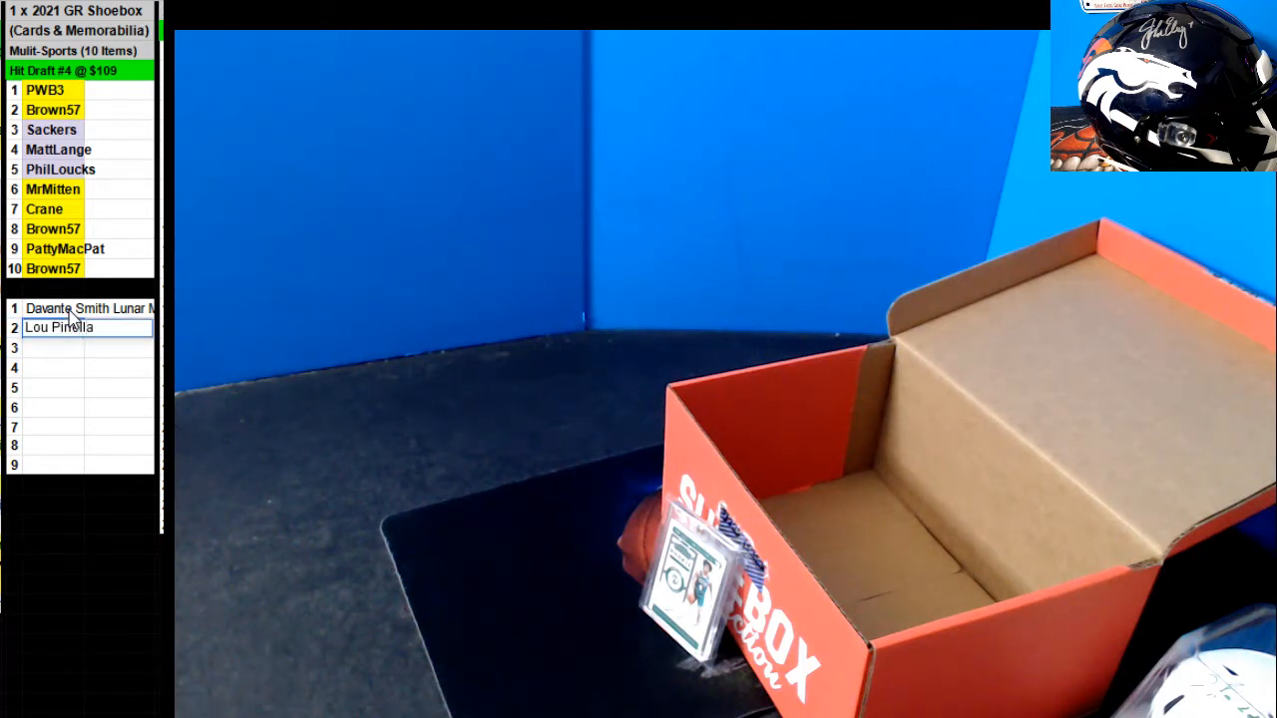
type("Baseball")
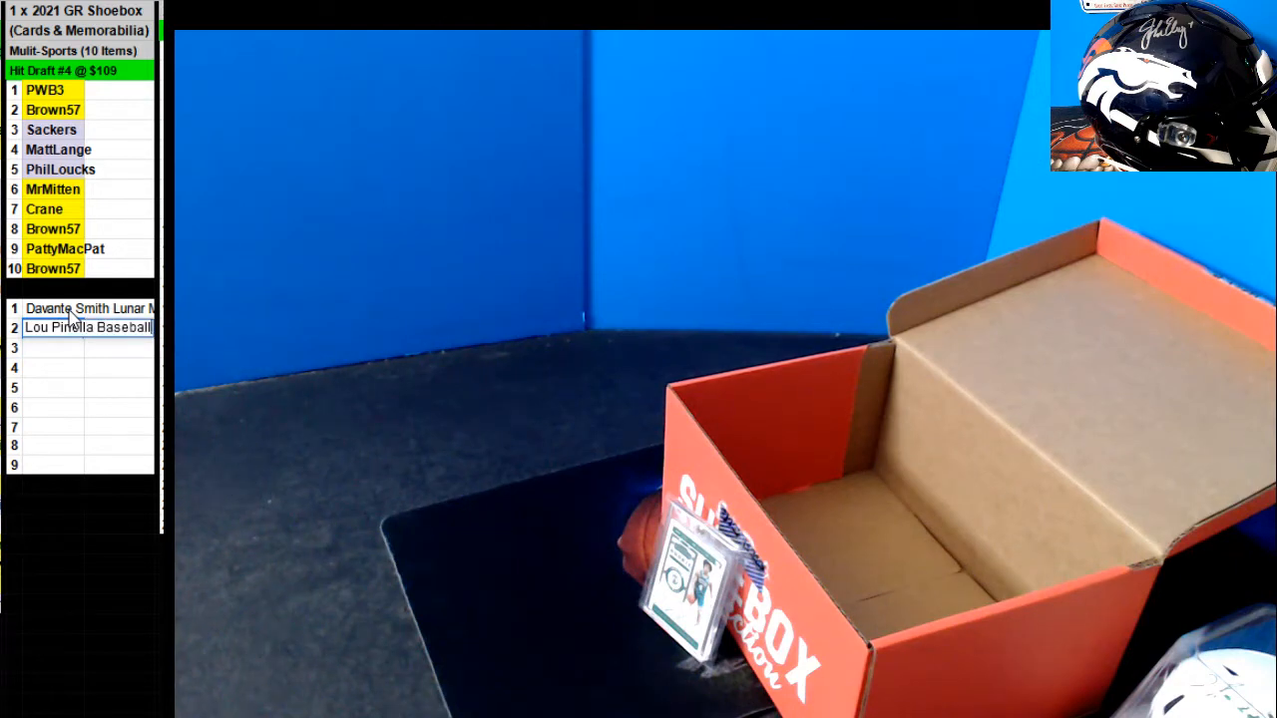
left_click(52, 347)
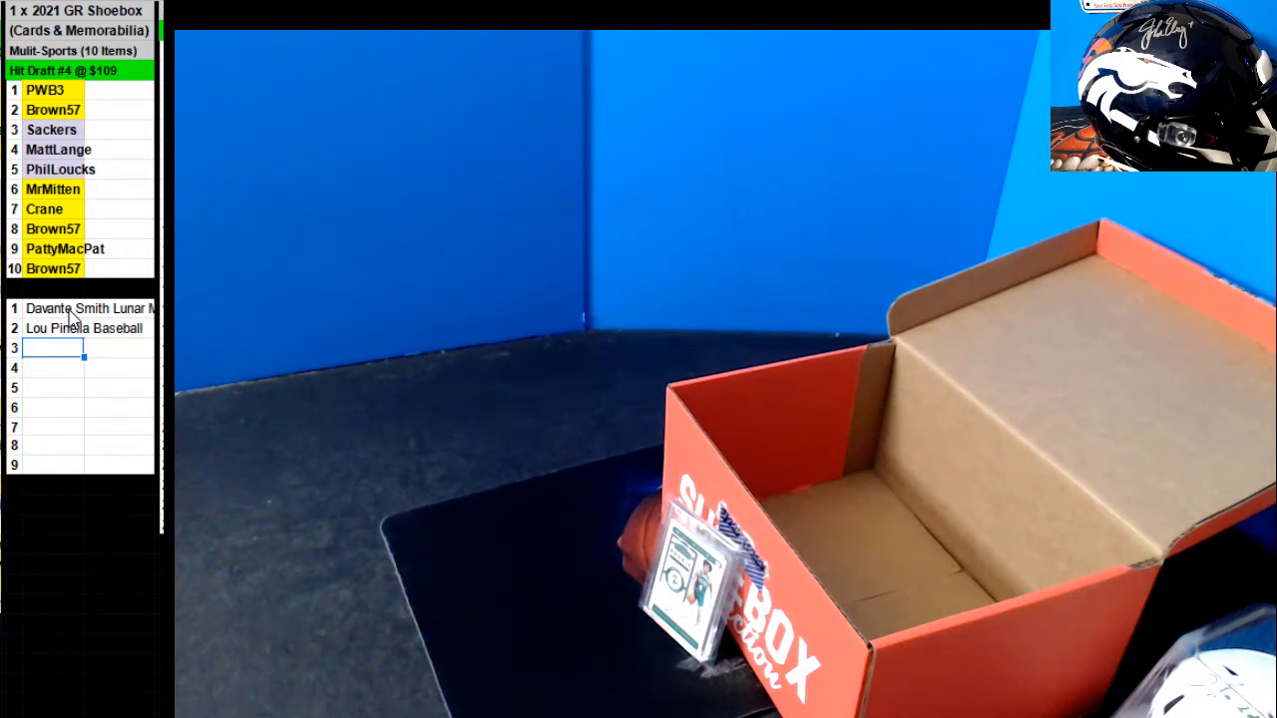
Fill rows 3-6 with Cam Neely jersey, Donovan McNabb 8x10, Randy Couture glove and Dwayne Wade.
type("Cam Neely Jersey")
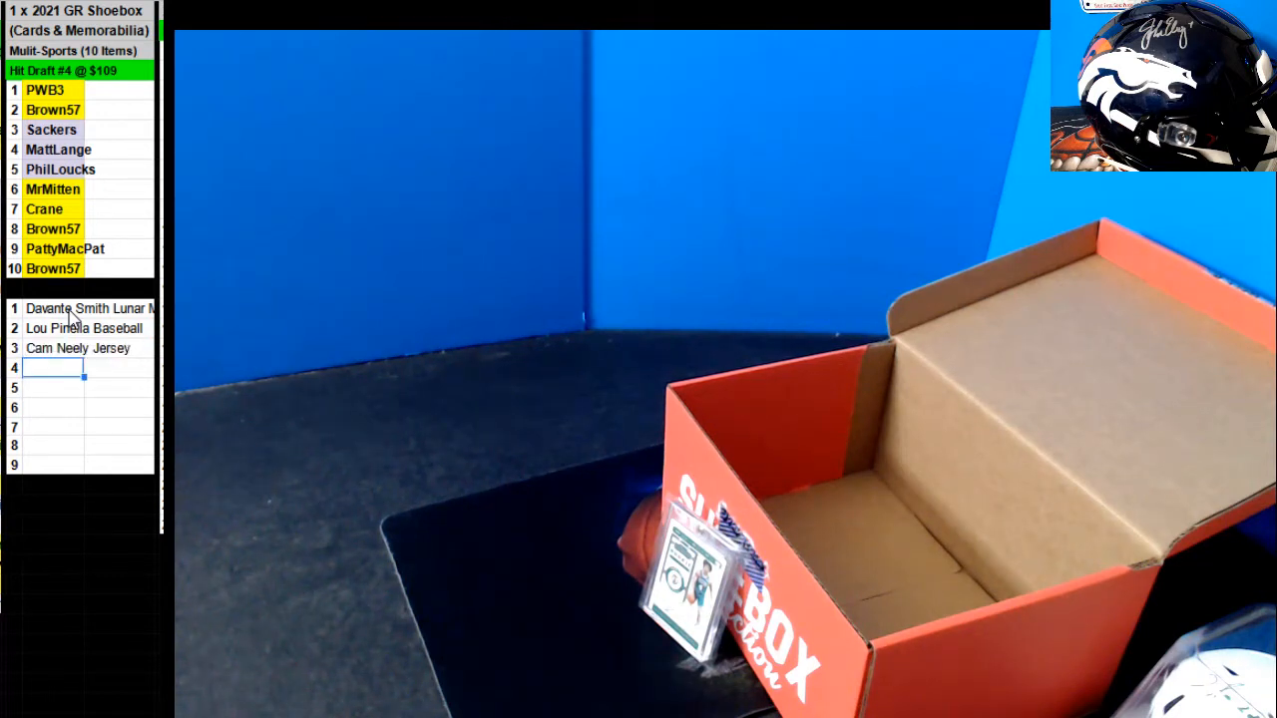
type("Donovan")
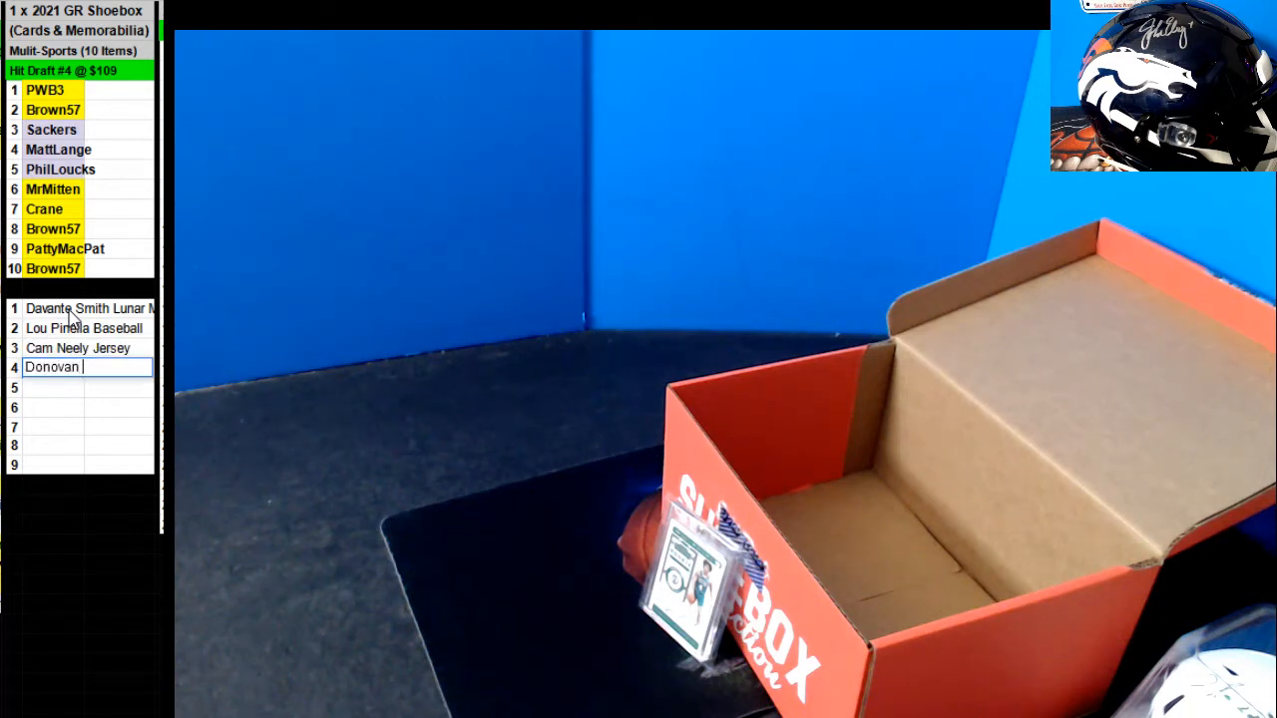
type("McNabb 8x10")
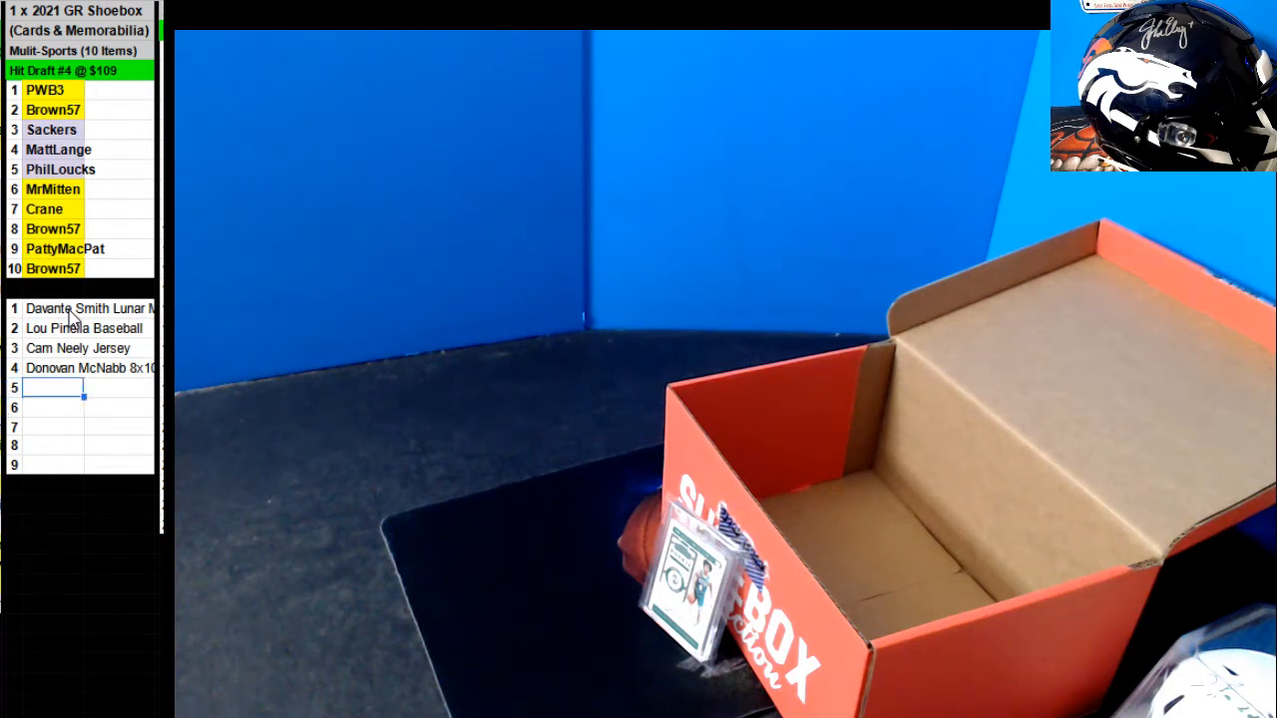
type("Randy Couture Glove")
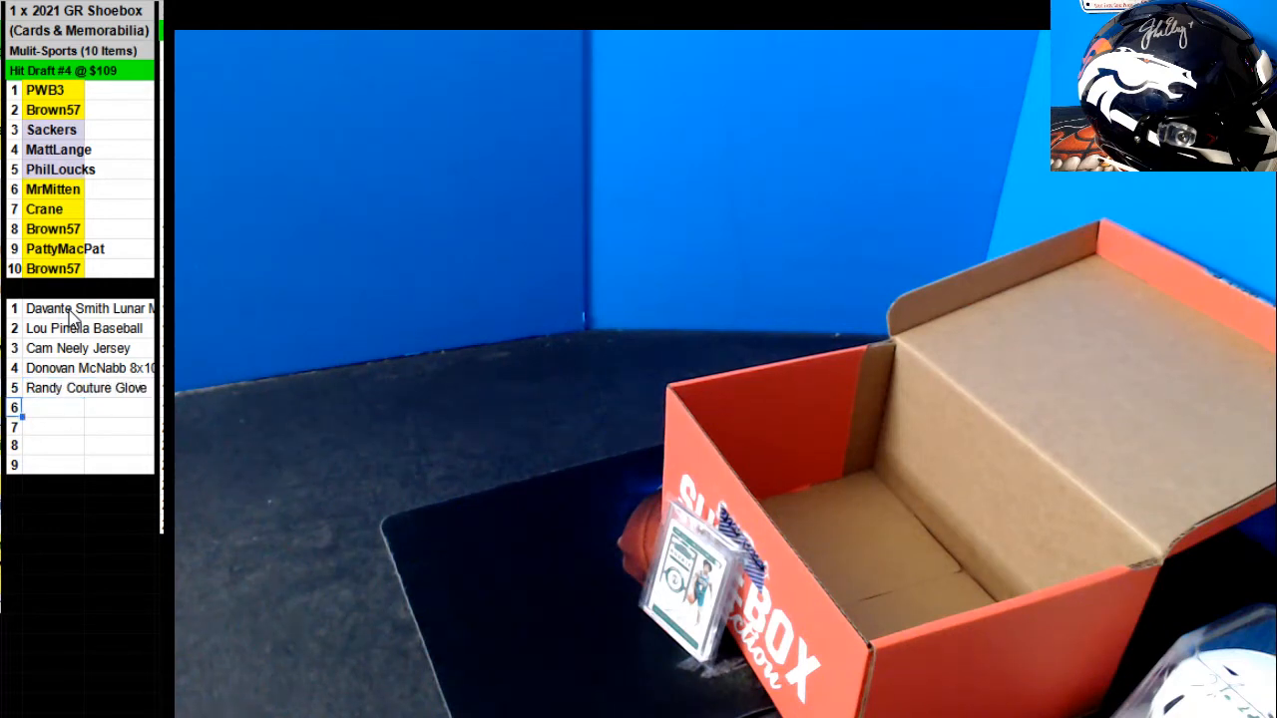
type("Dwayne Wade Imma /")
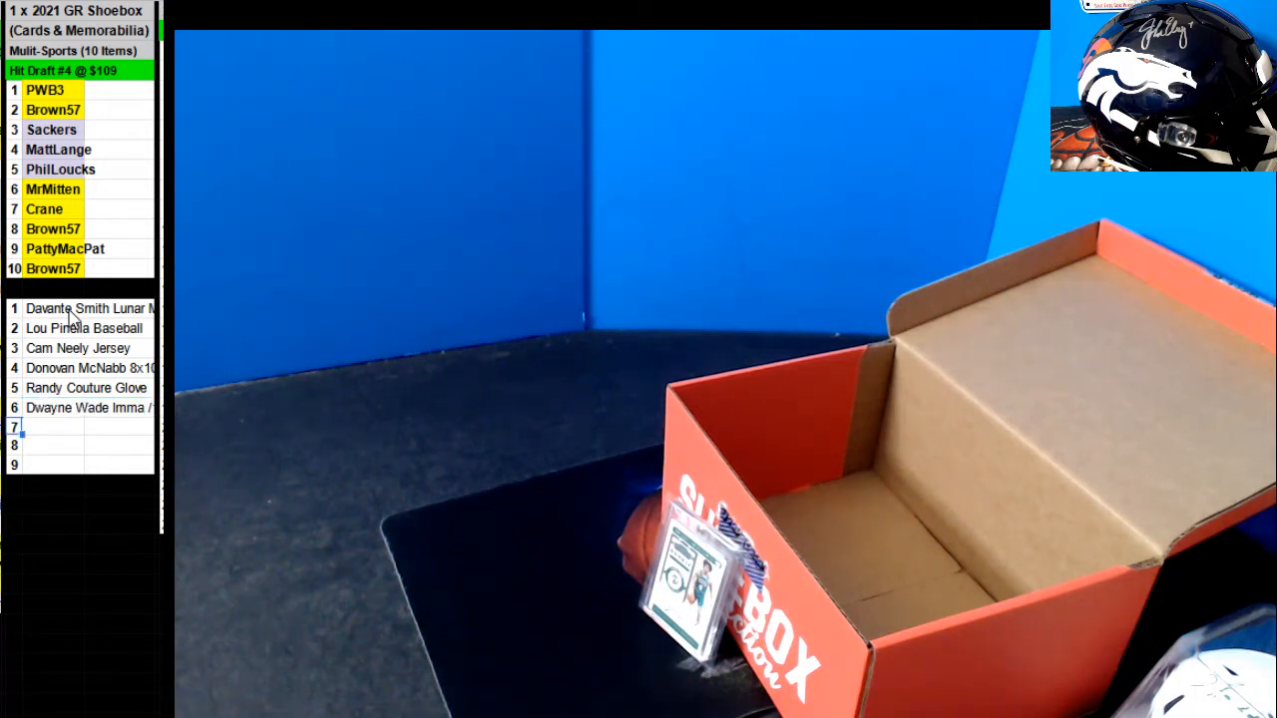
Enter the Pete Rose PSA auto as hit 7.
type("Pete")
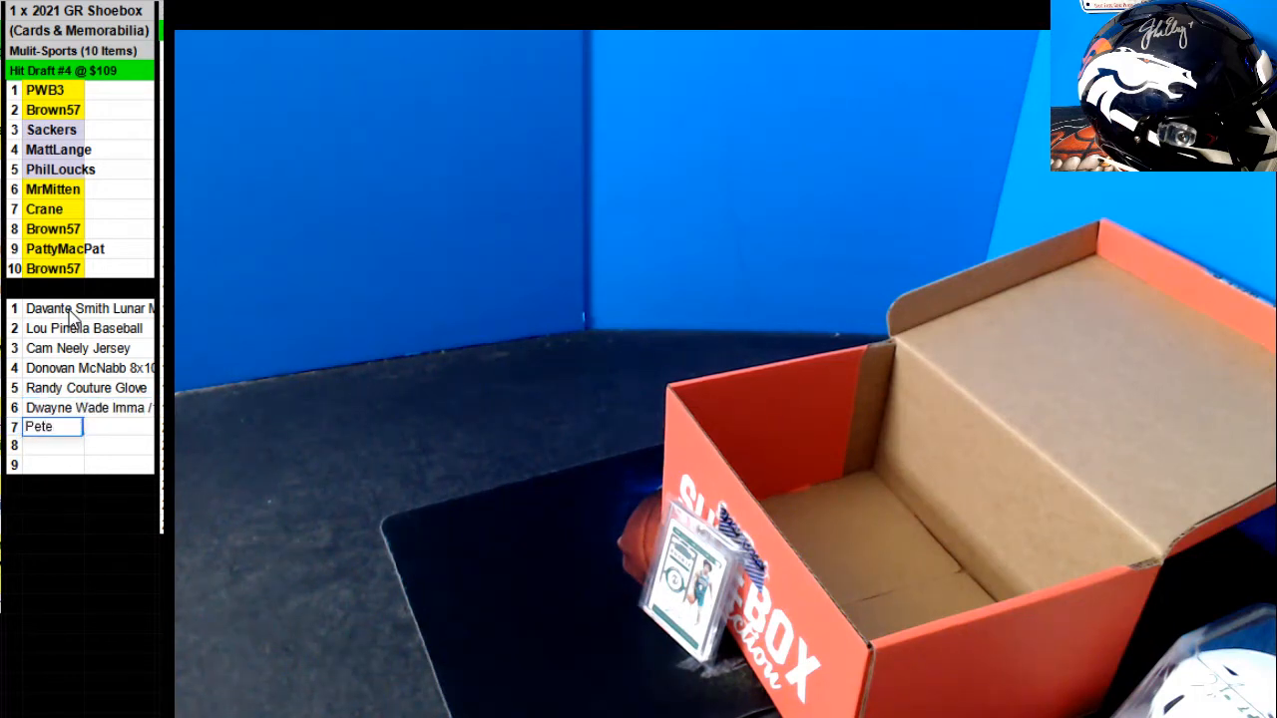
type("Prose")
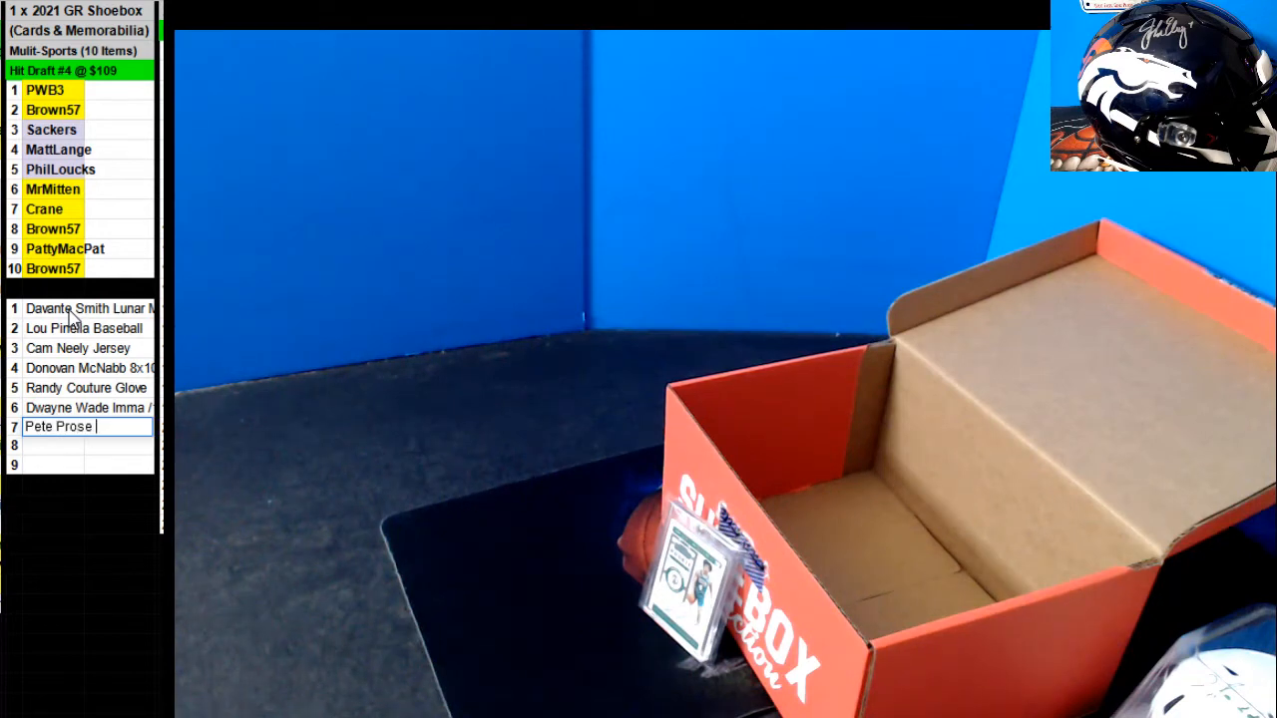
type("Rose")
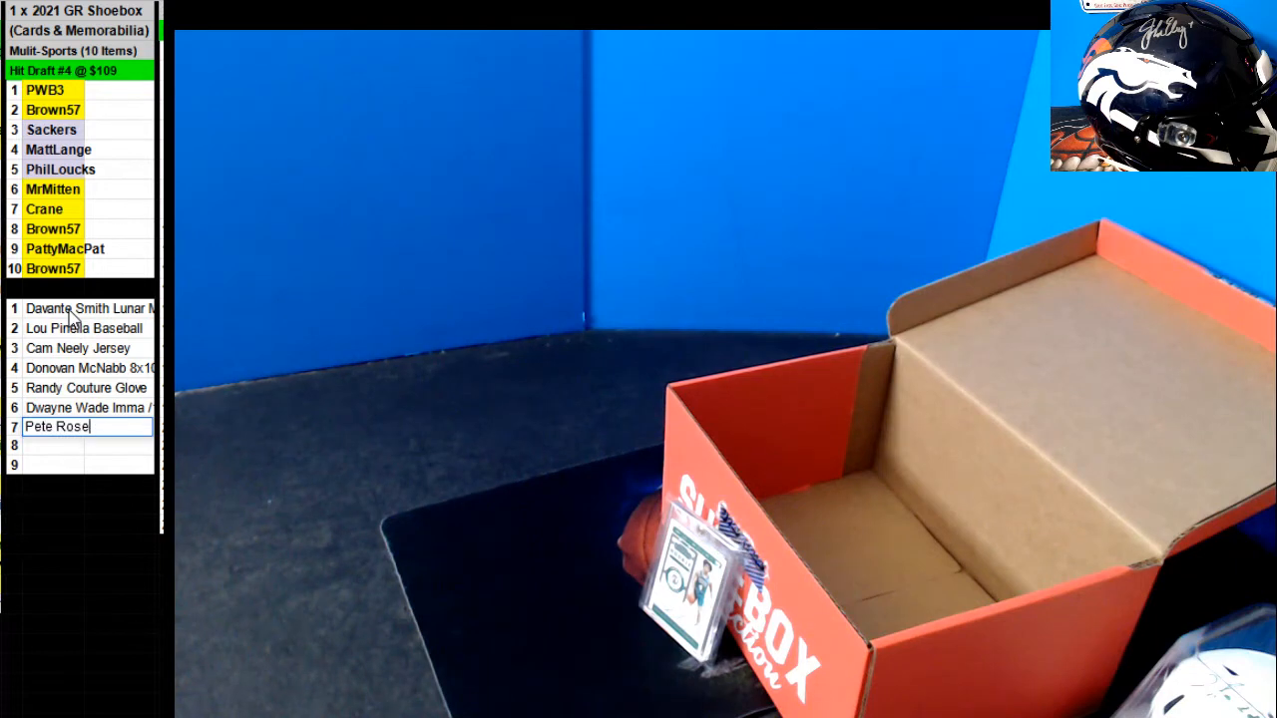
type("PSA")
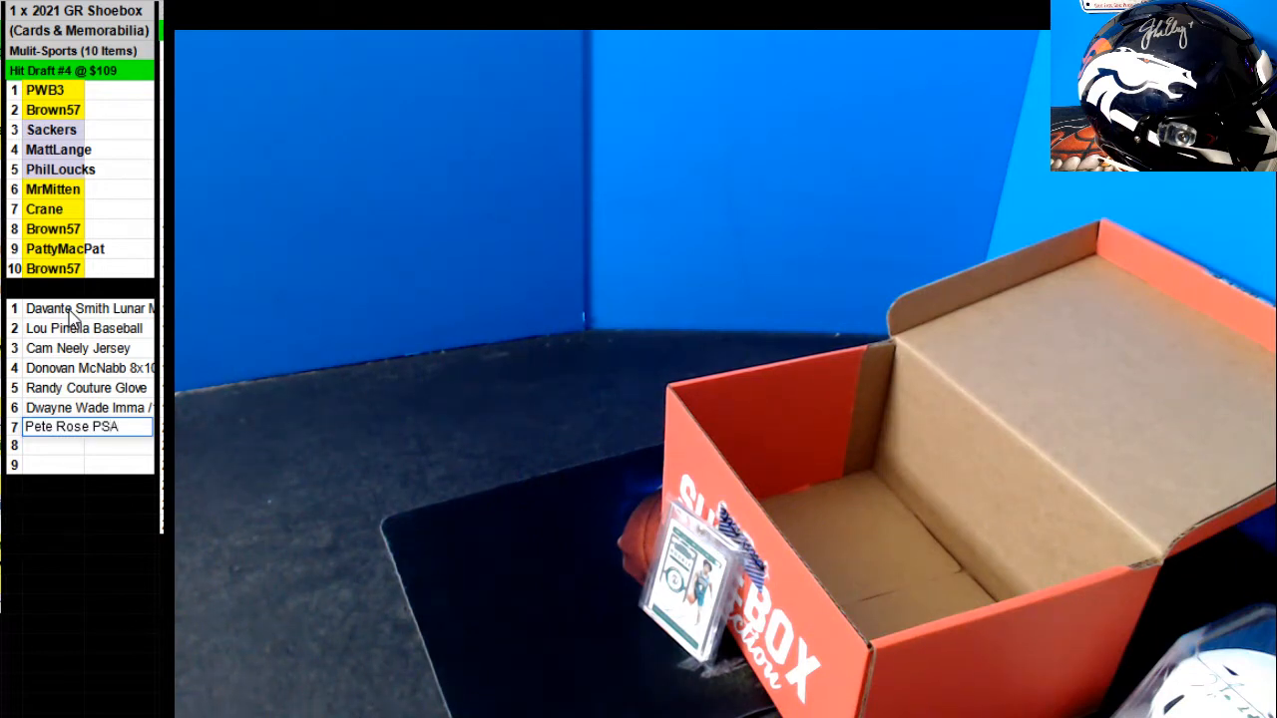
type("auto")
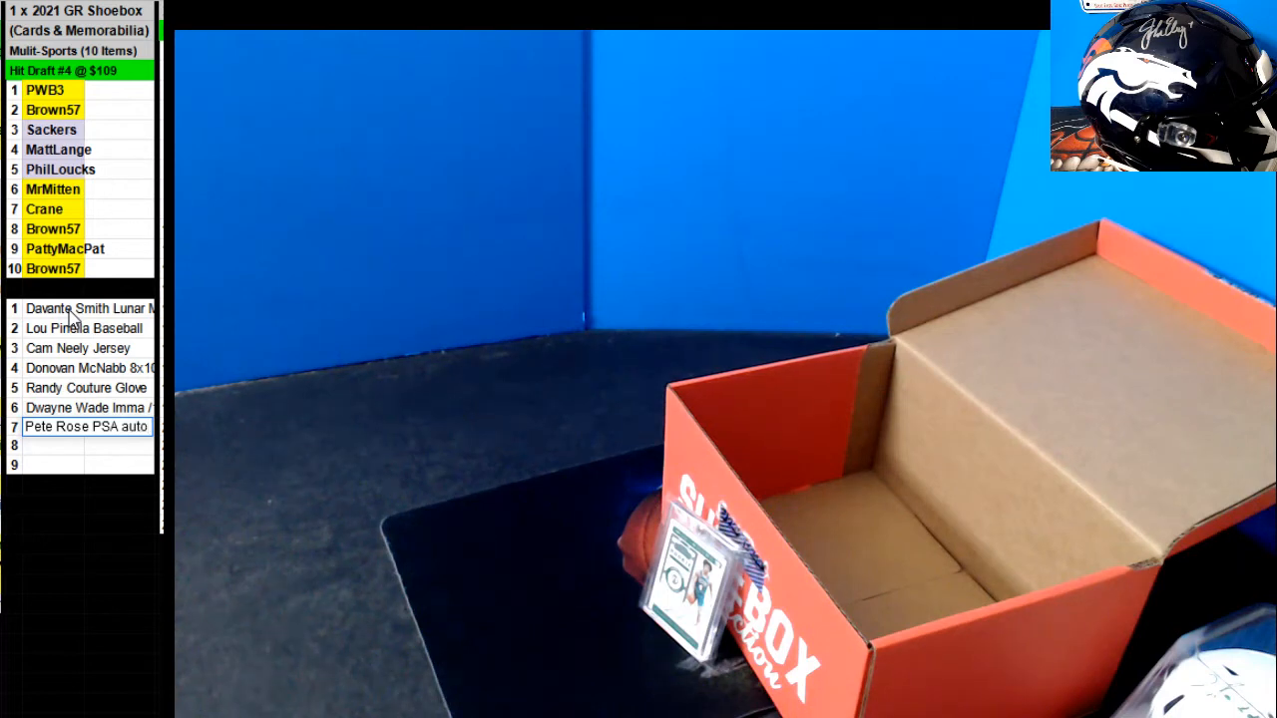
Enter Luis Robert BGS Bowman as hit 8 and Carsen Edwards as hit 9.
type("Luis")
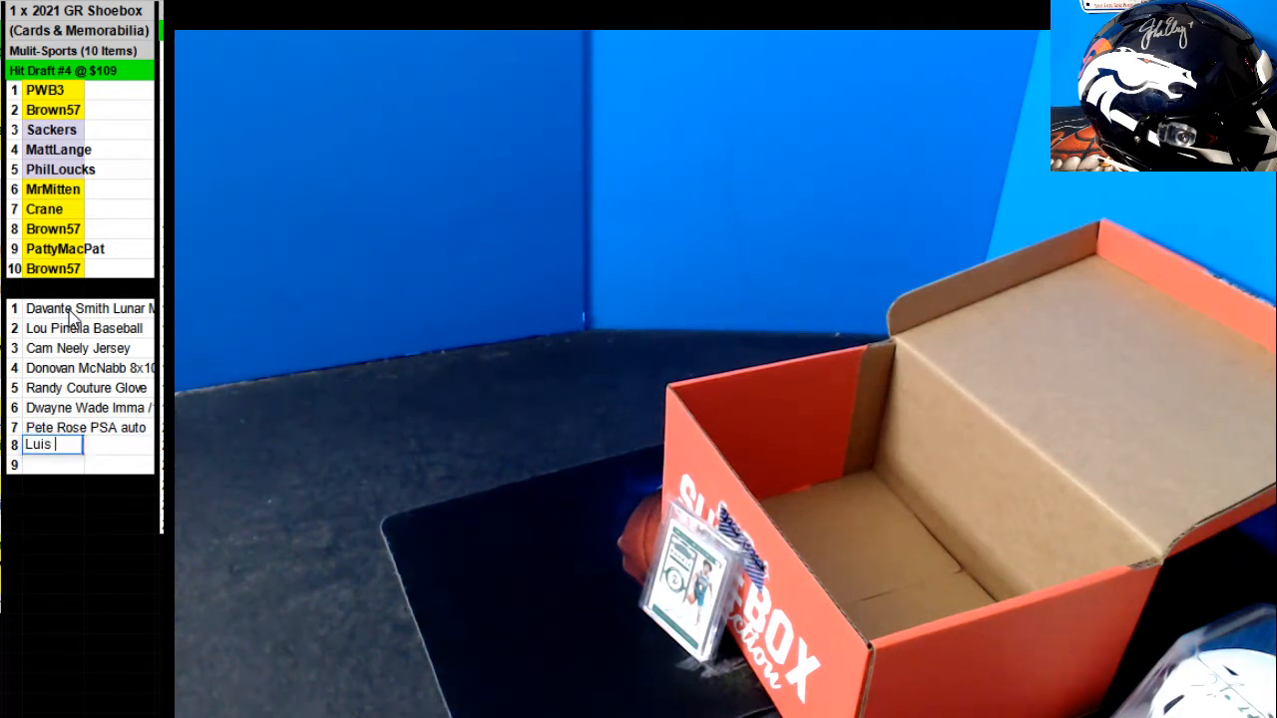
type("Rp")
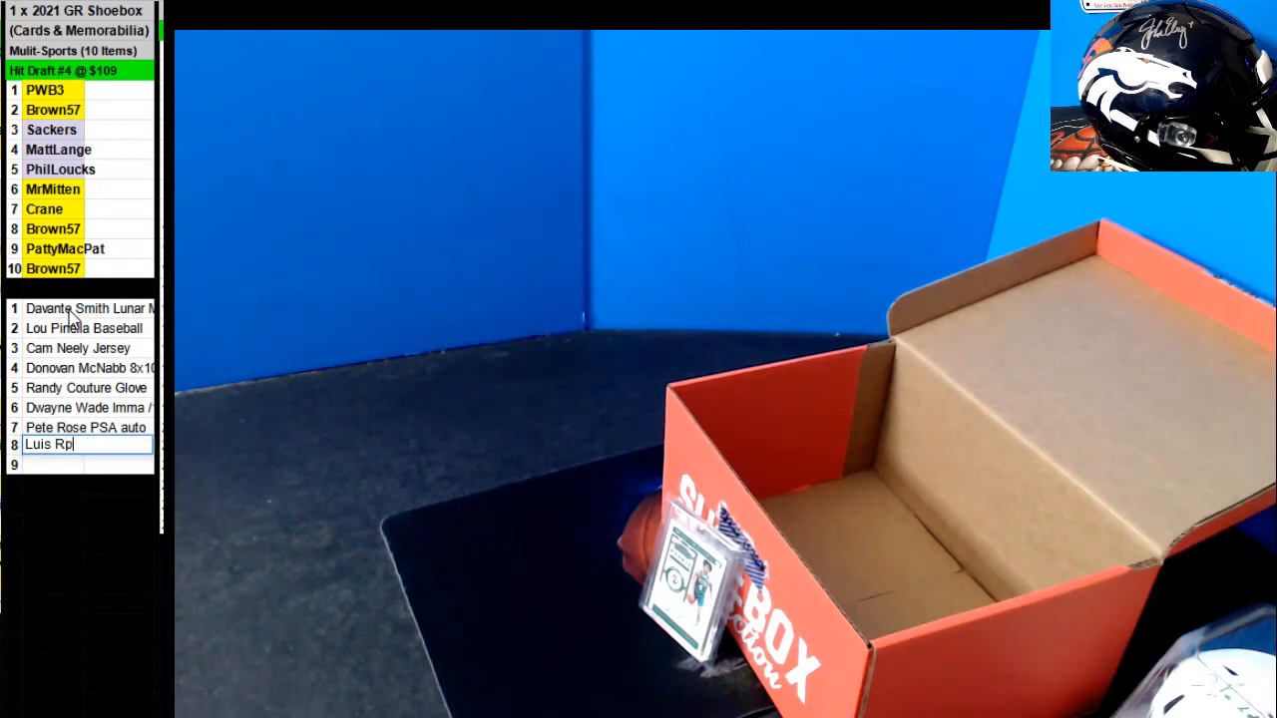
type("obert")
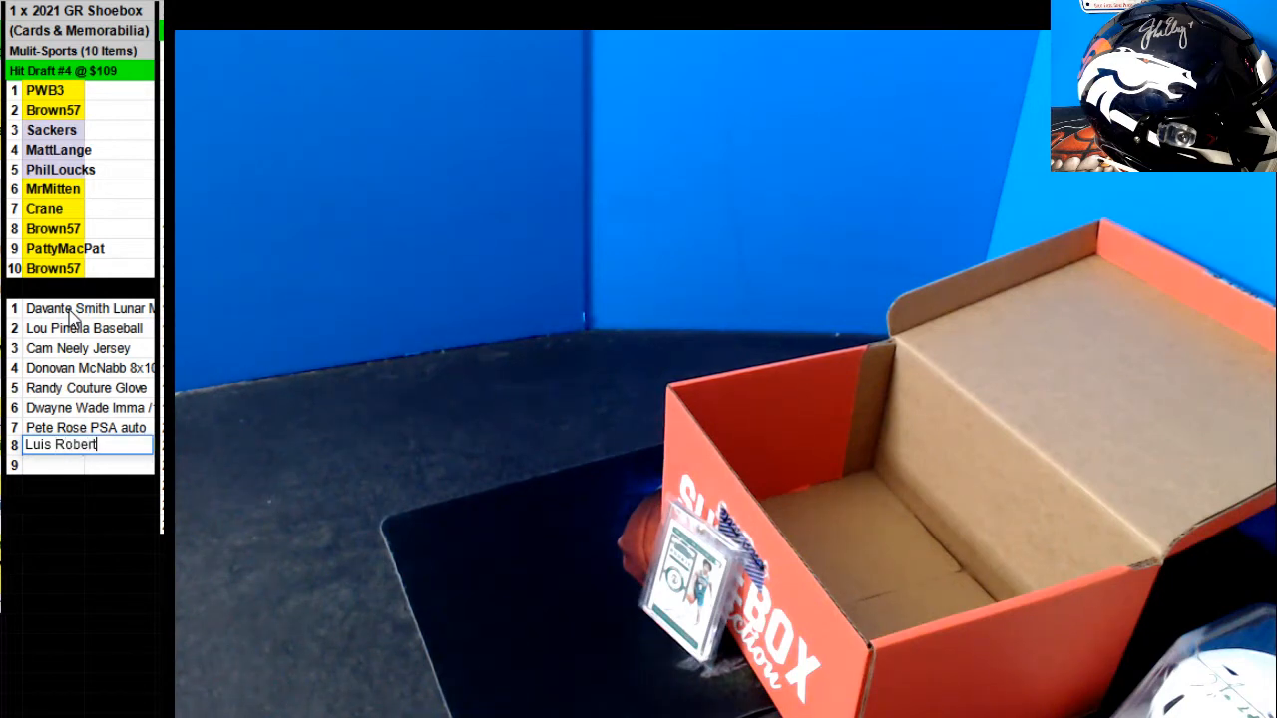
type("BGS Bow")
left_click(88, 465)
type("da")
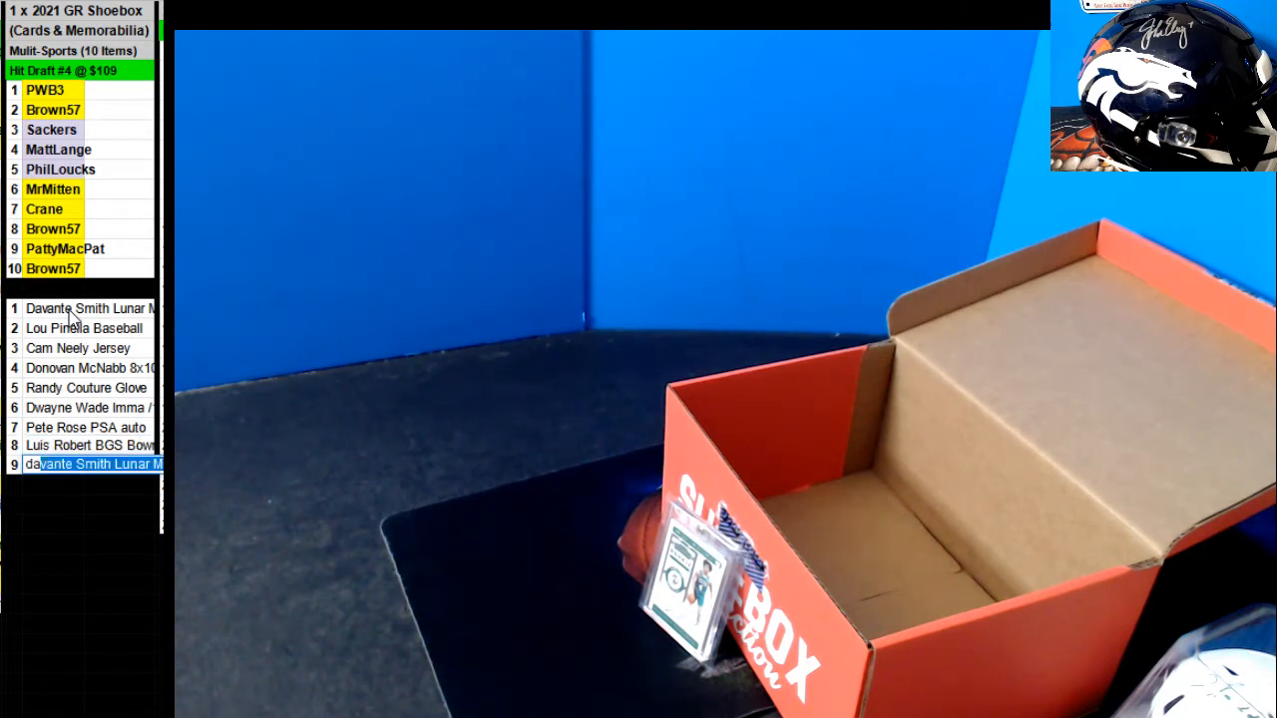
type("Carson")
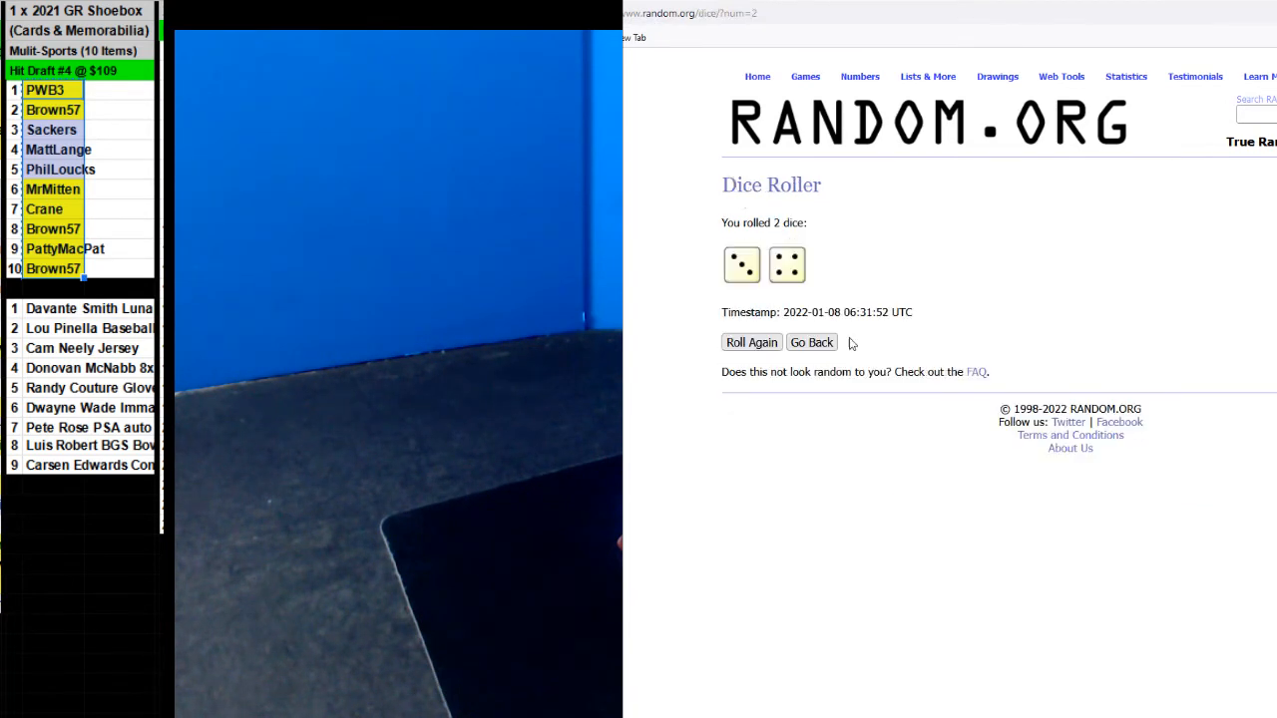
Randomize the ten participant names repeatedly on the List Randomizer and select the first nine results.
left_click(810, 343)
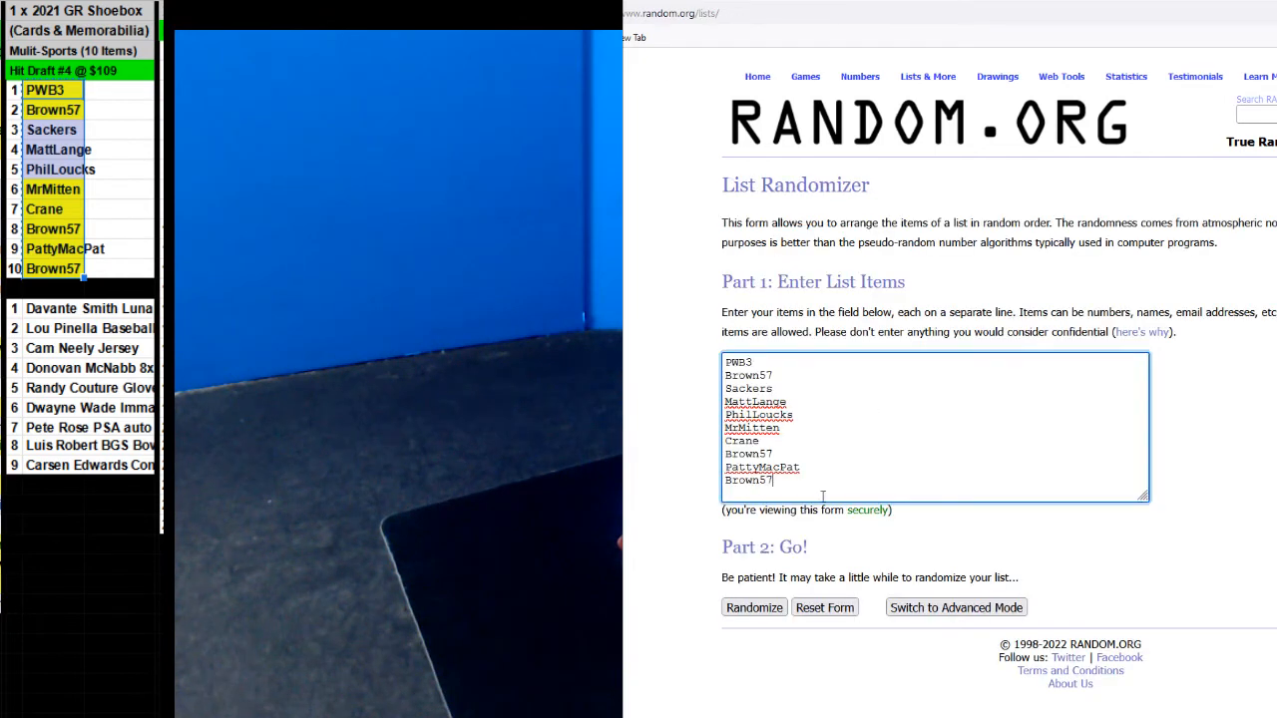
left_click(754, 607)
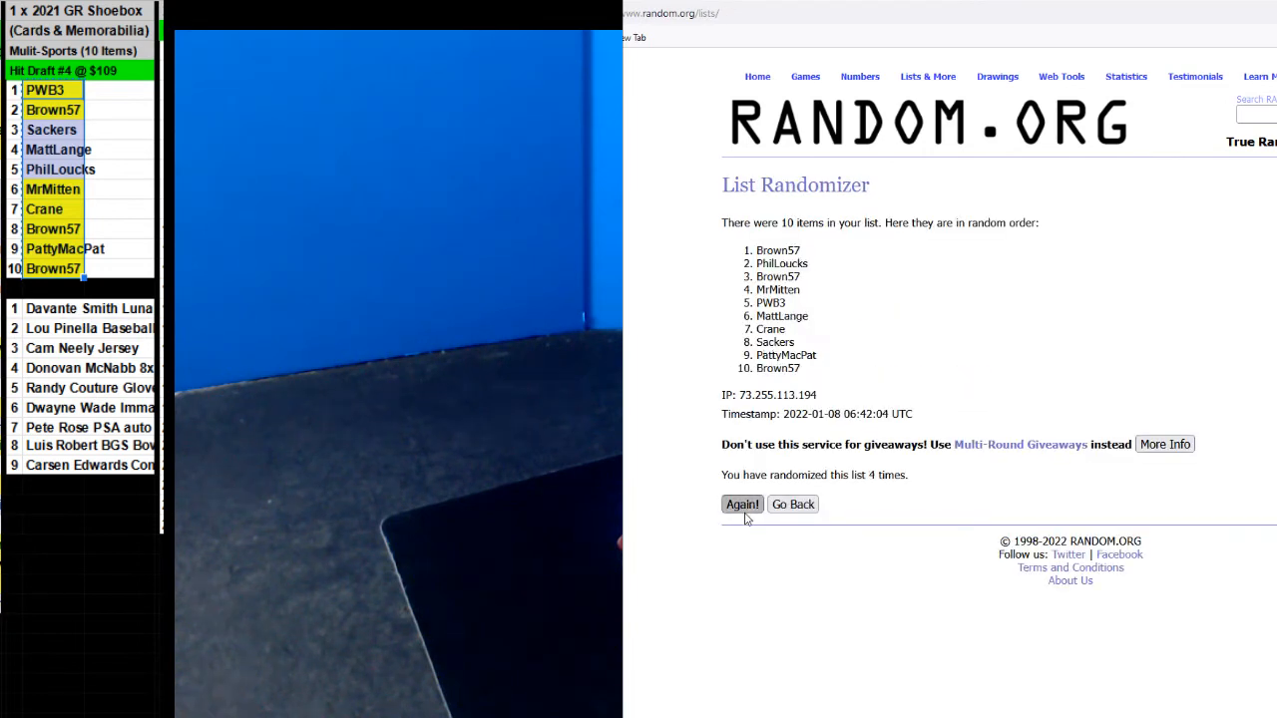
left_click(742, 503)
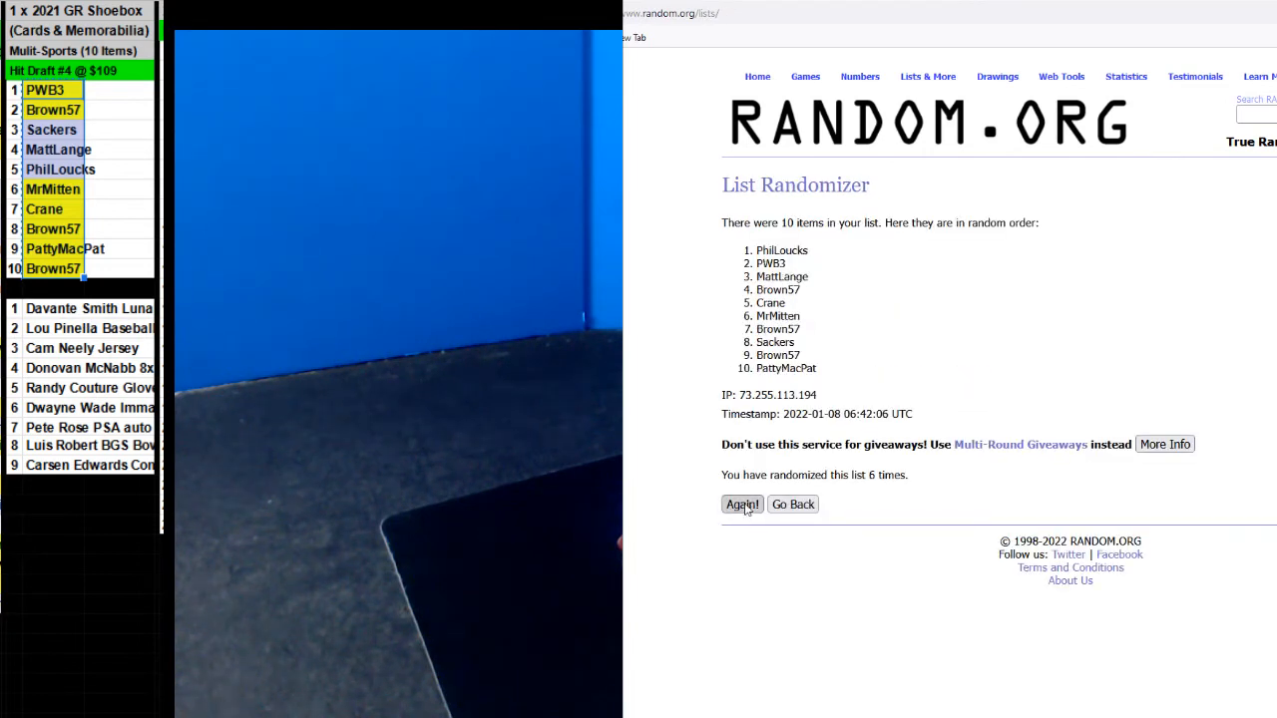
left_click(742, 502)
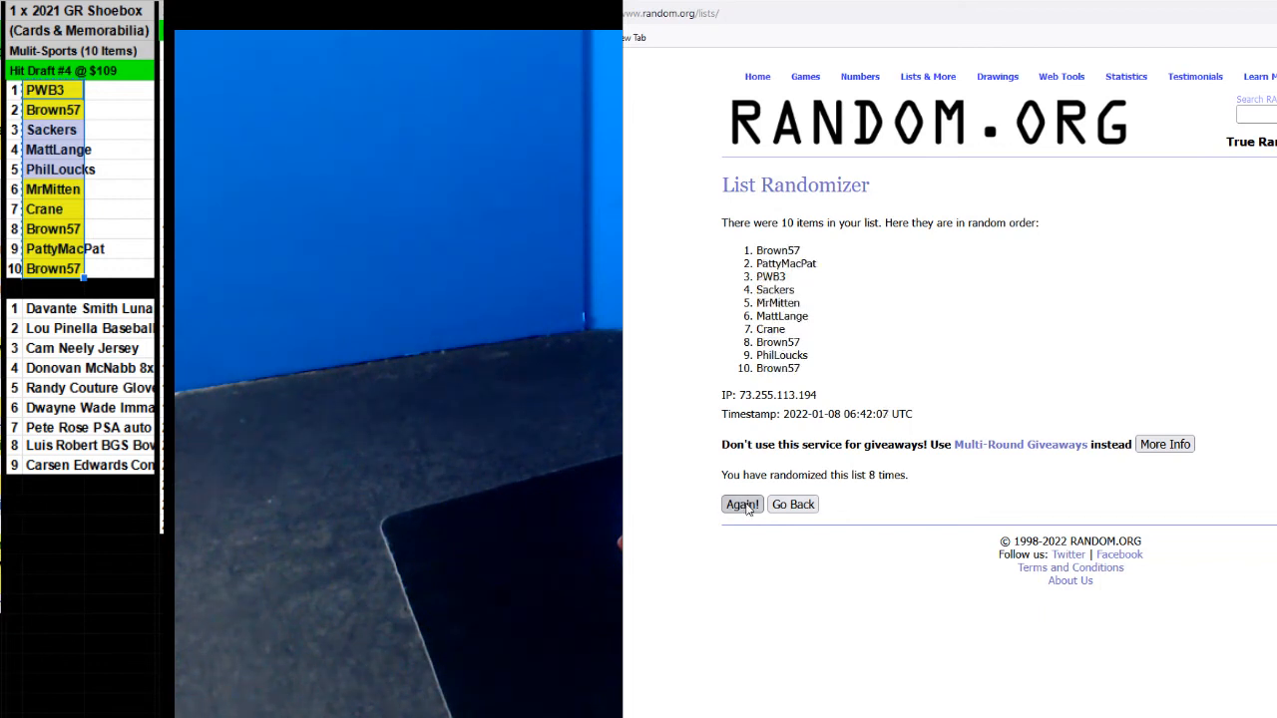
left_click(742, 503)
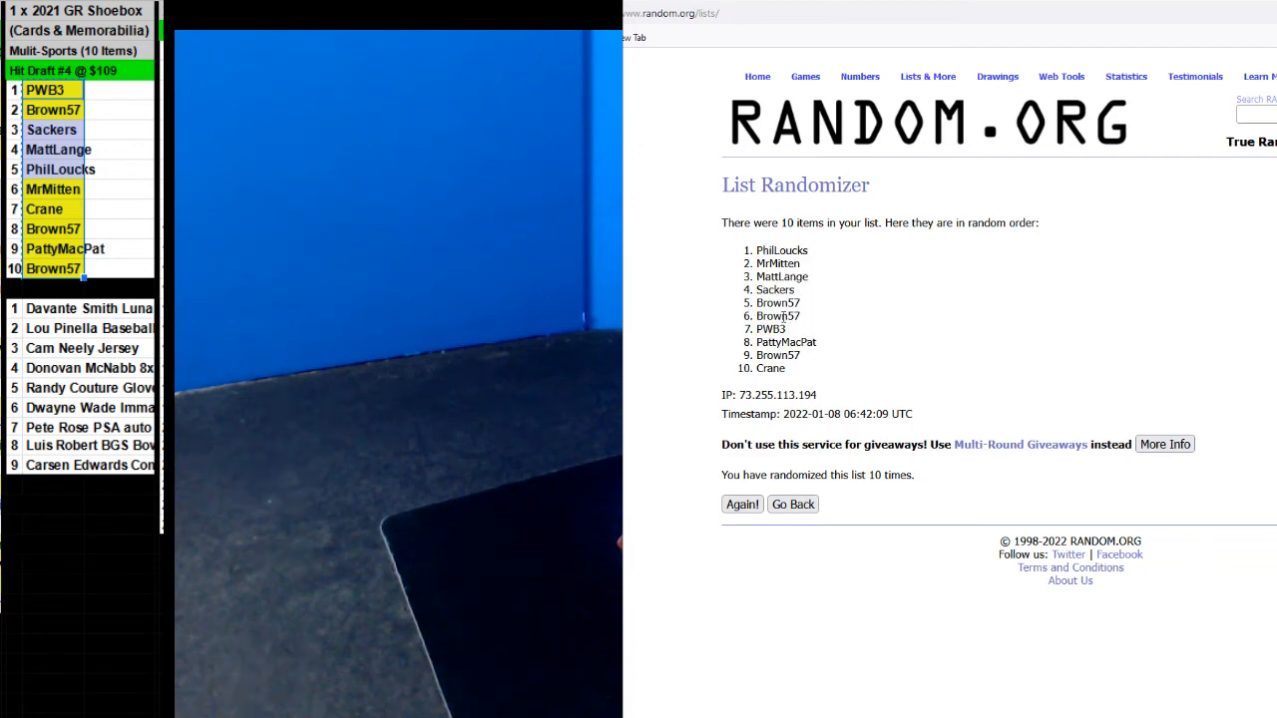
left_click_drag(758, 252, 798, 355)
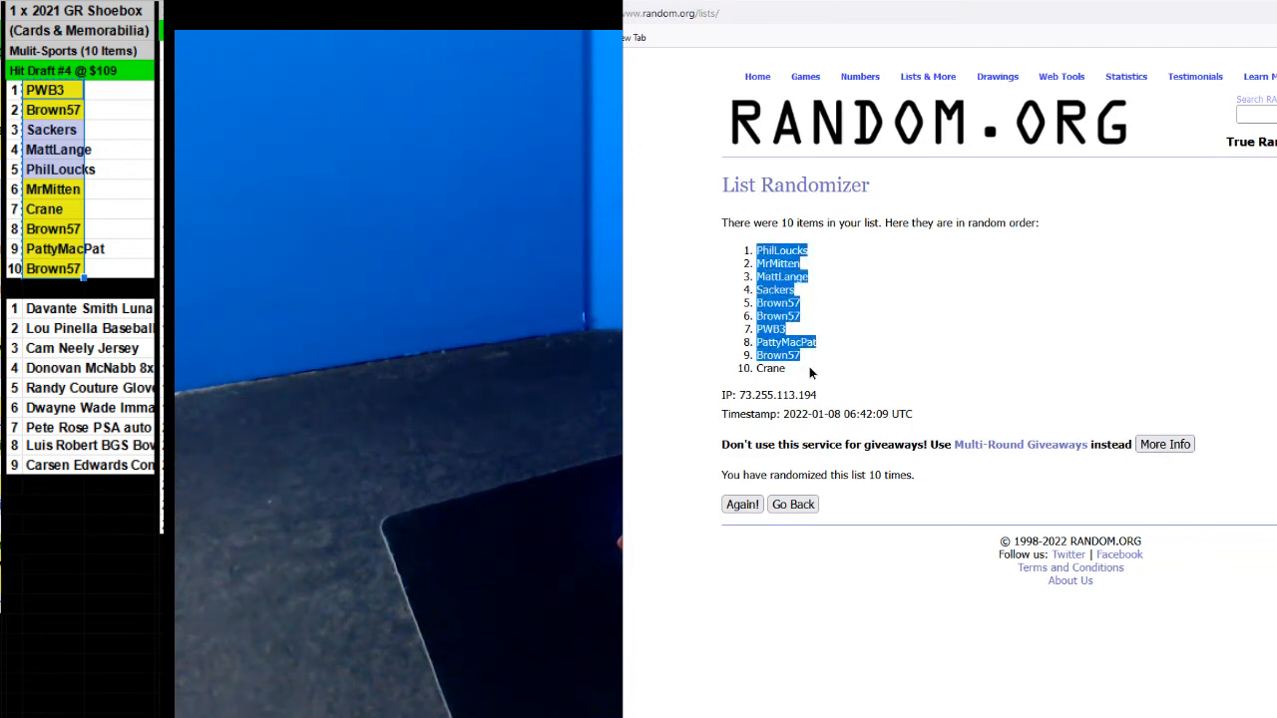